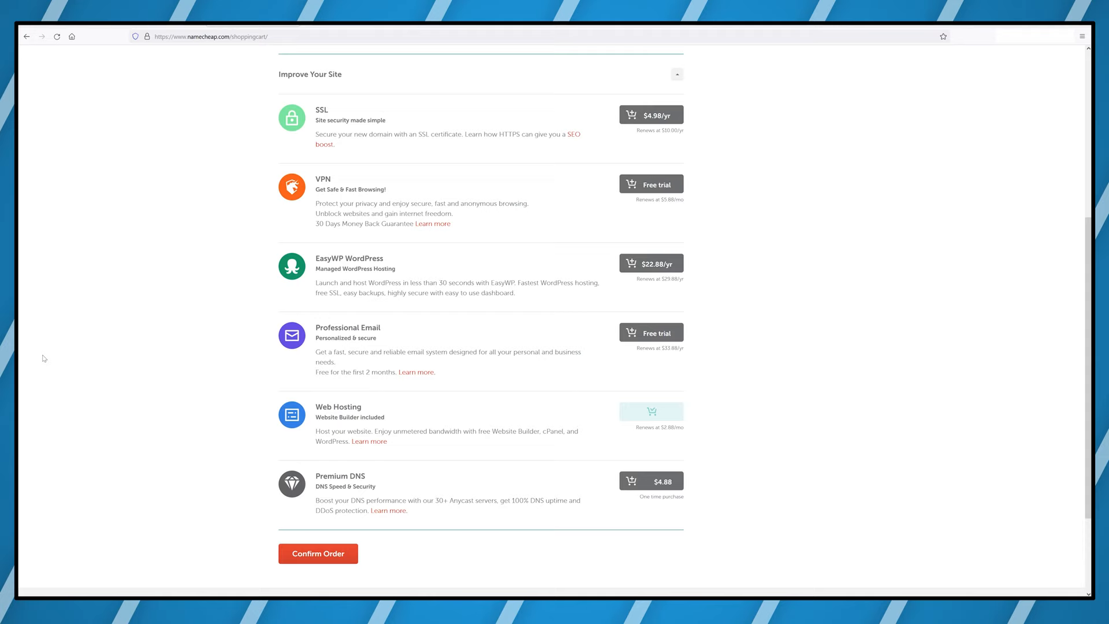
# Confirm the hosting order from the shopping cart past the add-ons
pyautogui.click(317, 553)
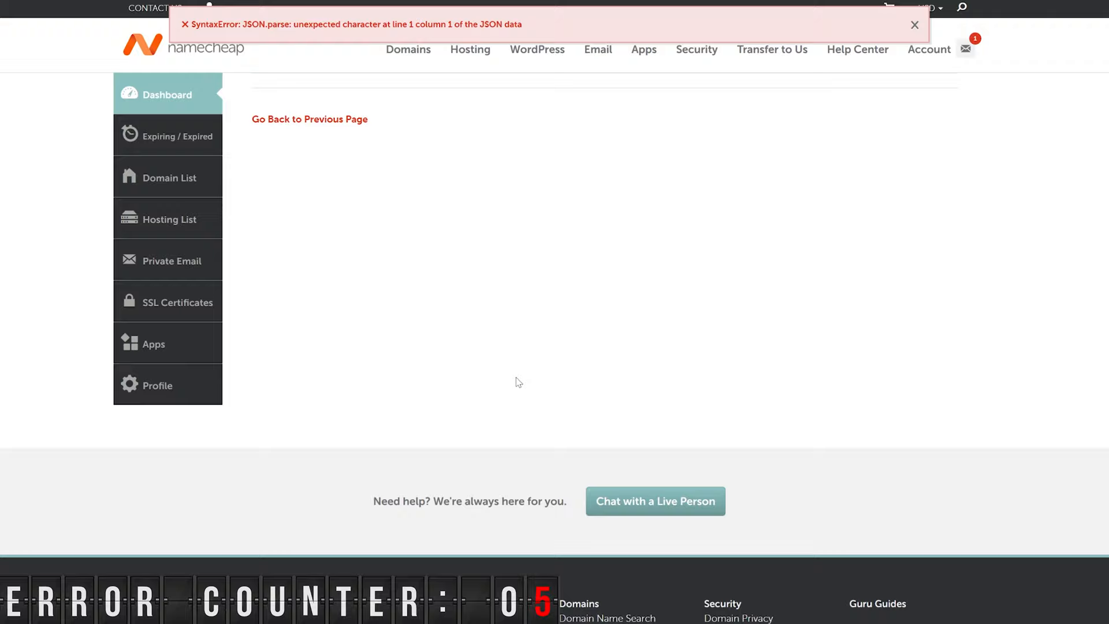
# Switch from the Namecheap dashboard to the GTmetrix report for emitnc.com
pyautogui.click(914, 24)
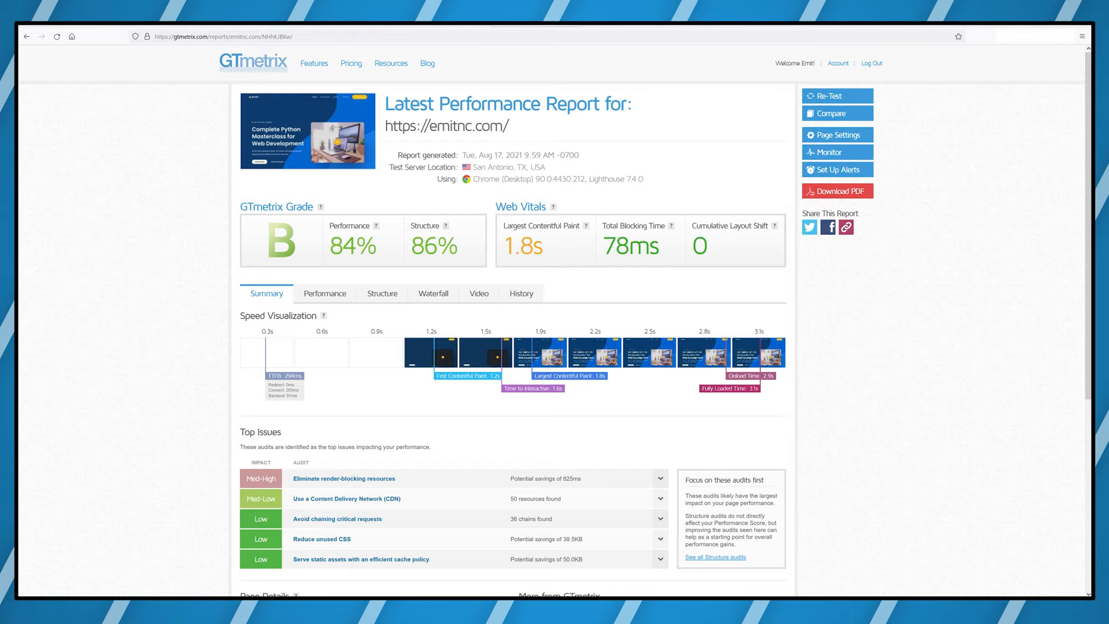
pyautogui.scroll(-3)
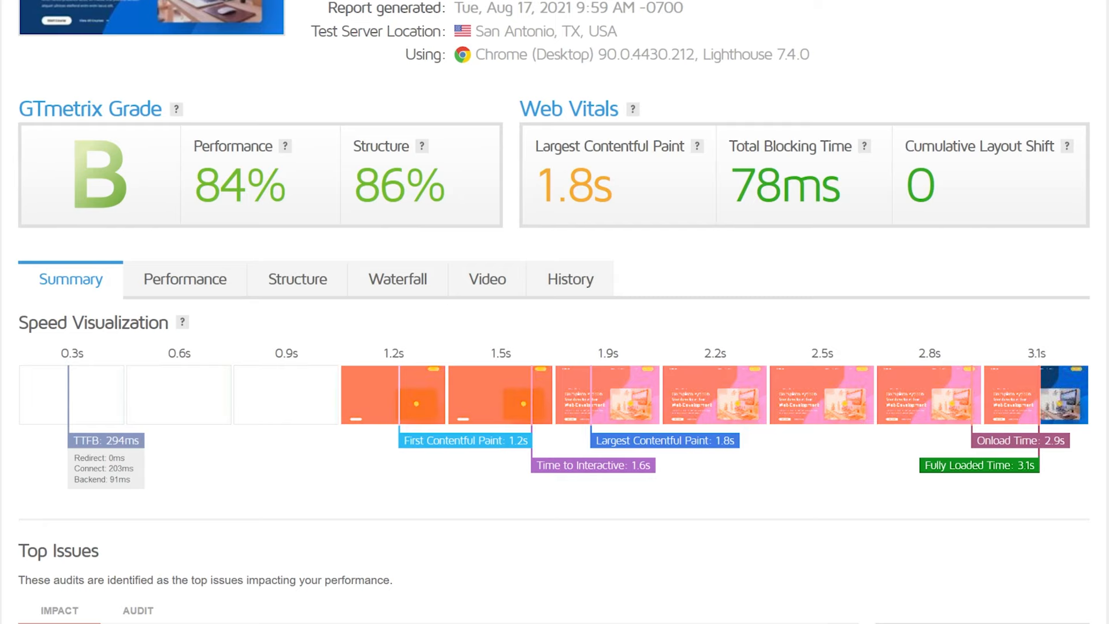